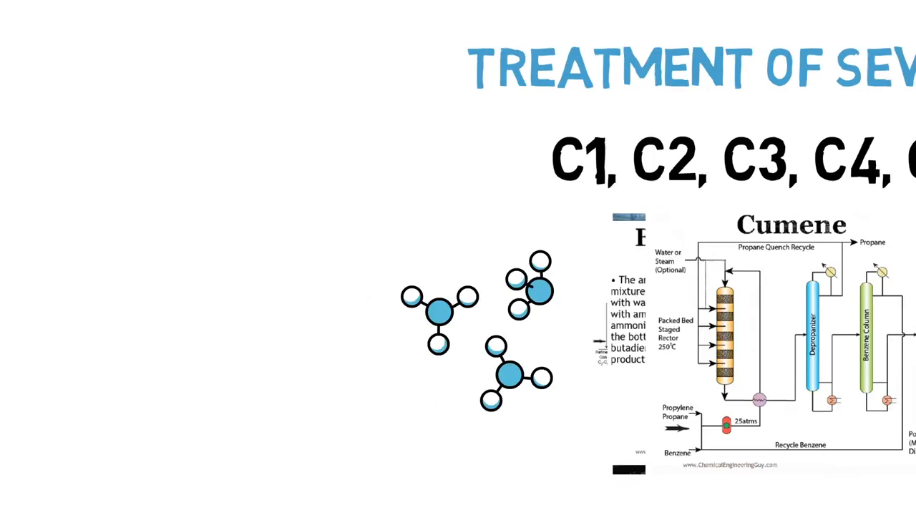
key("Right")
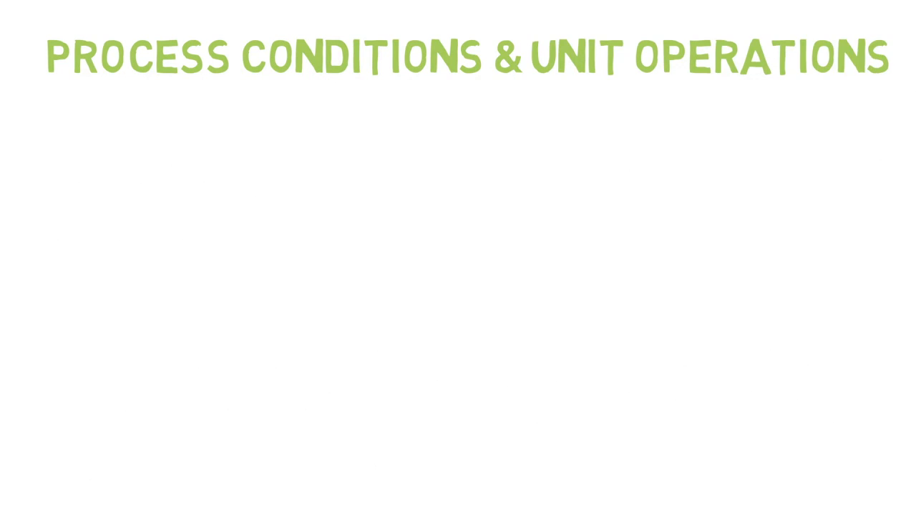